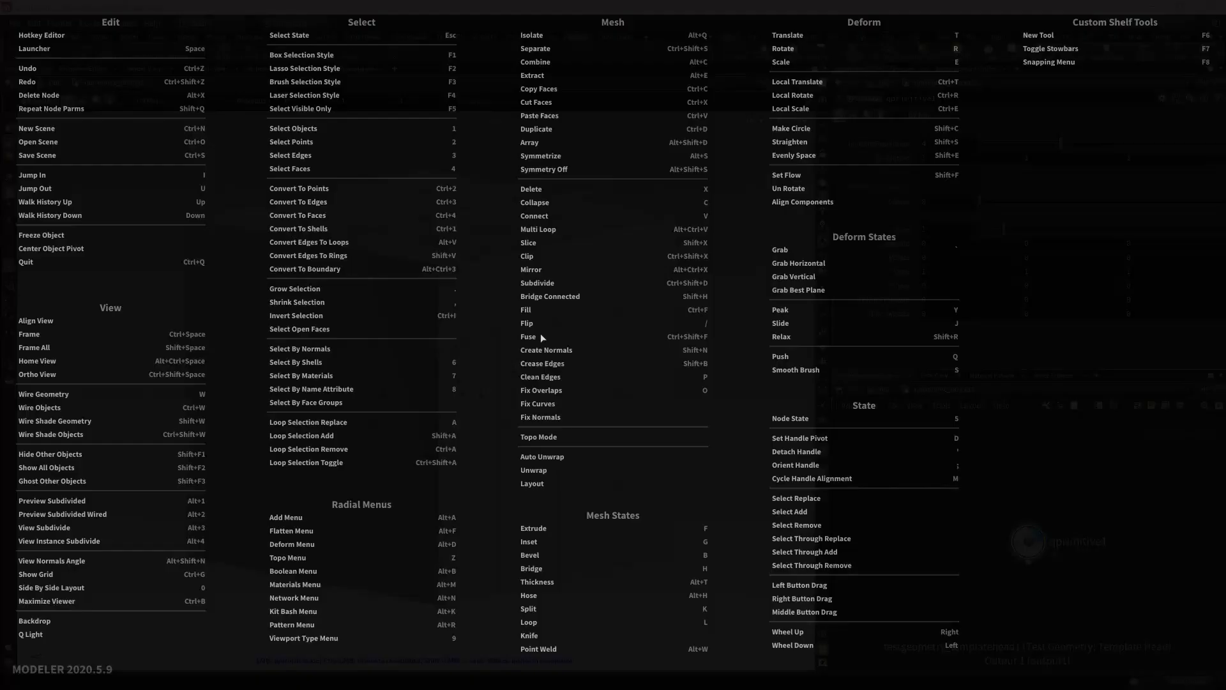
{"action": "mouse_move", "coordinate": [549, 295]}
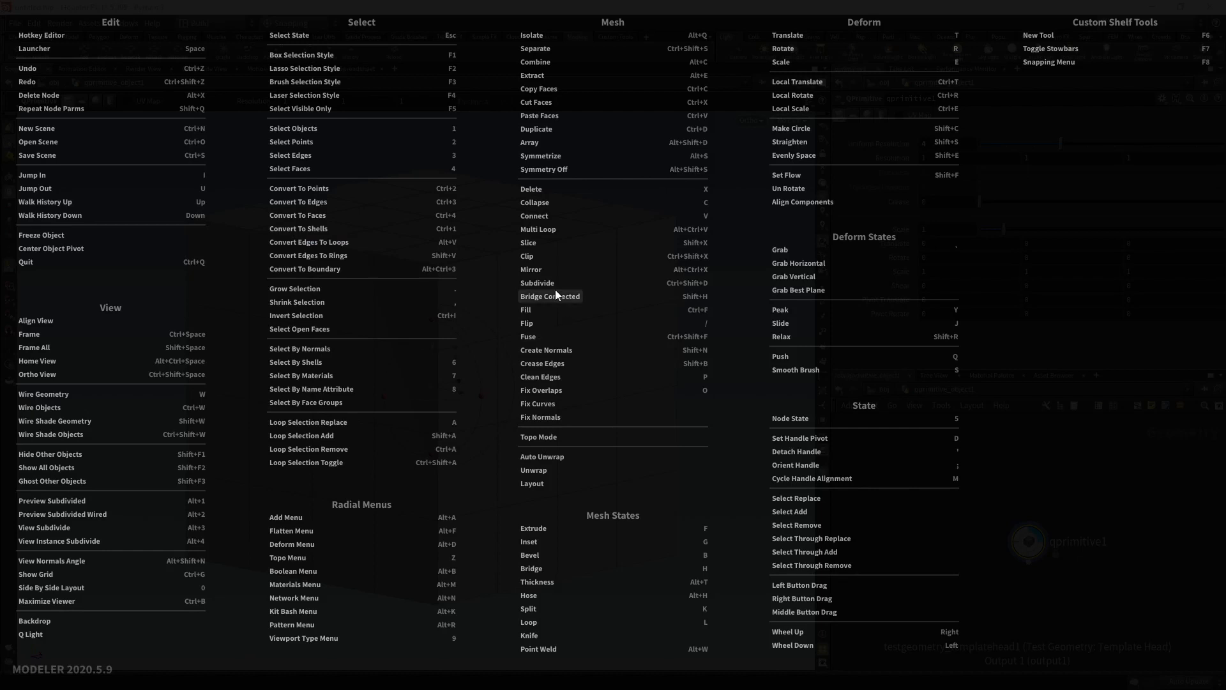
{"action": "mouse_move", "coordinate": [668, 288]}
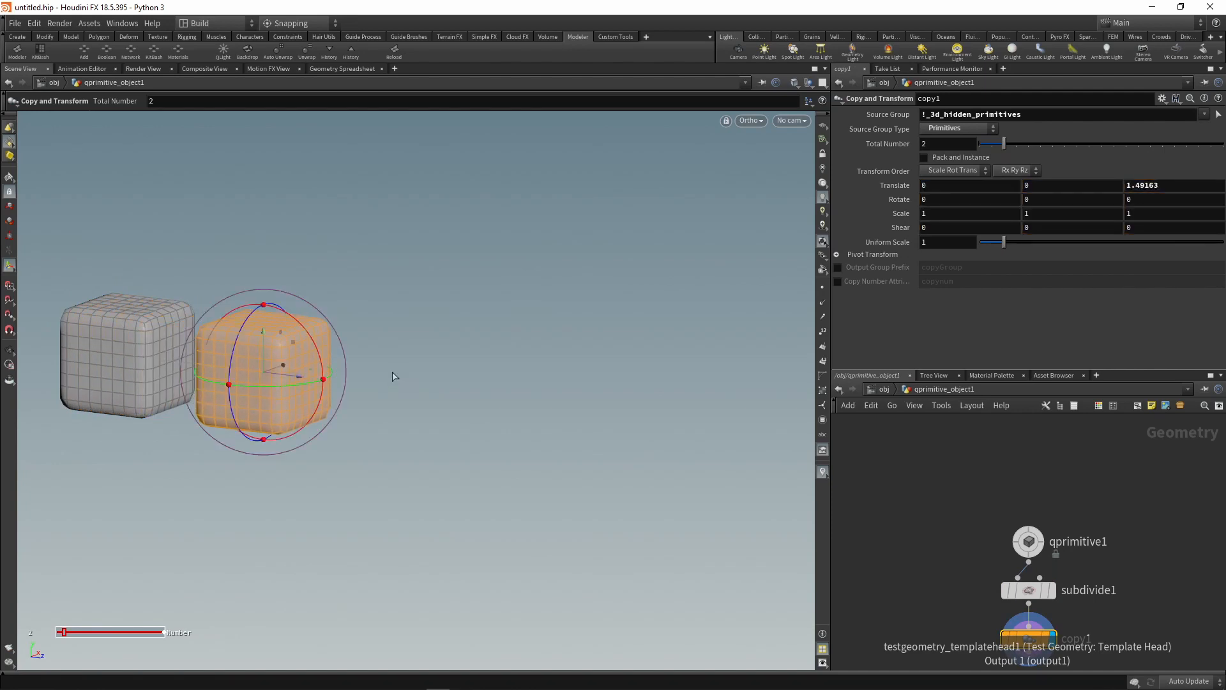
Step: Move the copied cube beside the original with the transform handle
{"action": "left_click_drag", "start_coordinate": [991, 143], "coordinate": [1040, 143]}
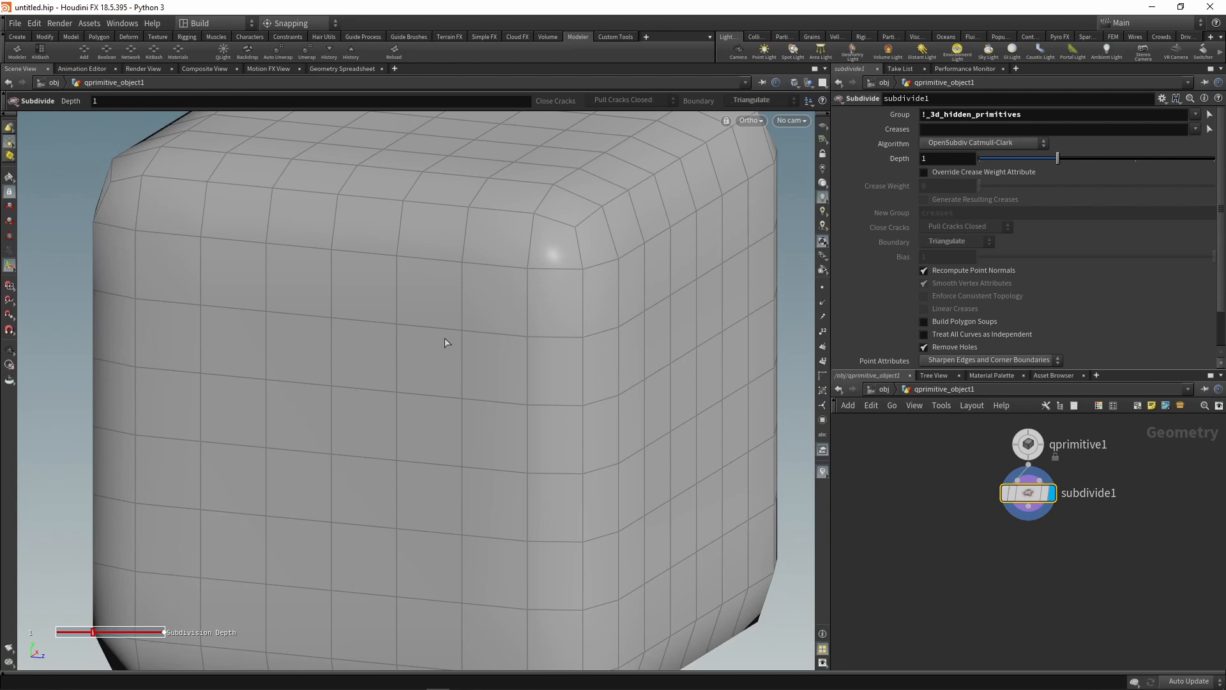
Step: Select the cube in the viewport after removing the copy1 node
{"action": "left_click", "coordinate": [420, 332]}
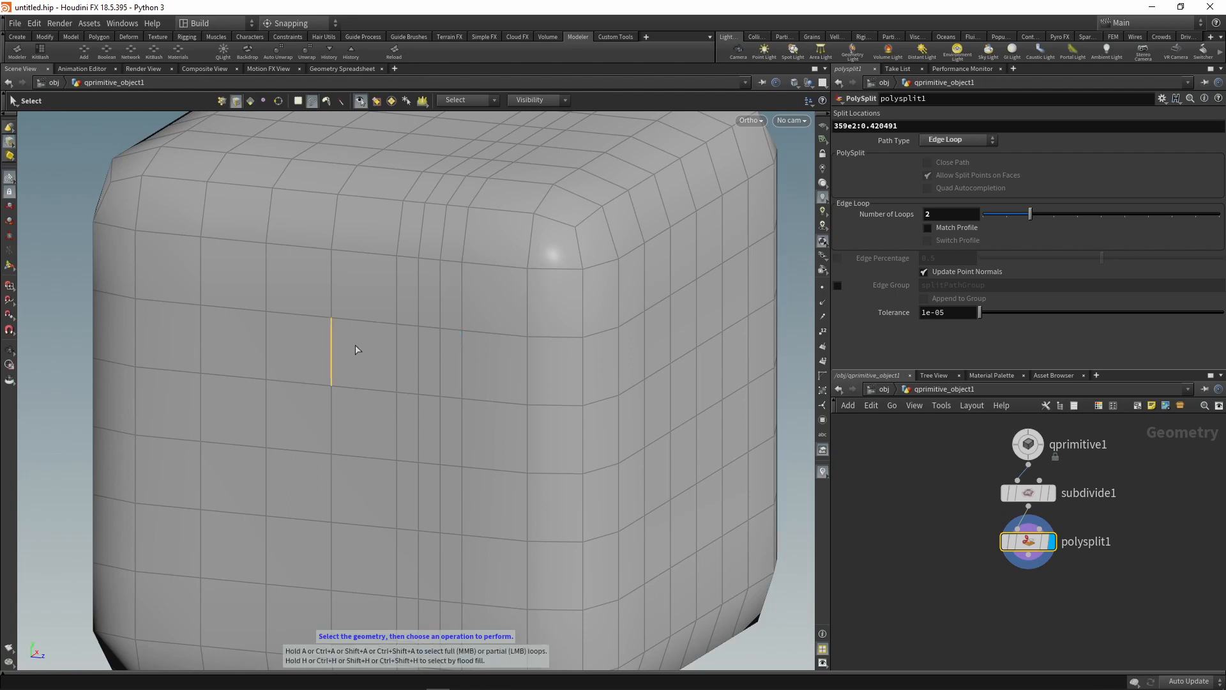
Step: Place the edge loops through an edge of the front face with the Loop tool
{"action": "left_click", "coordinate": [329, 350]}
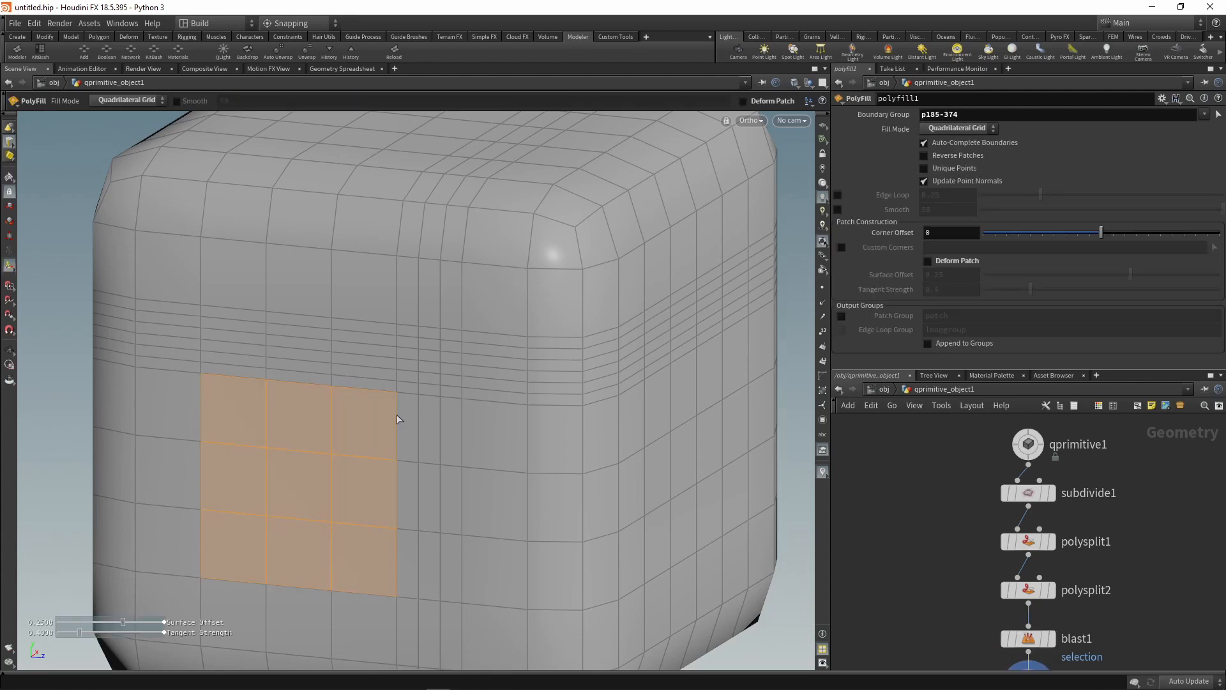
{"action": "mouse_move", "coordinate": [246, 461]}
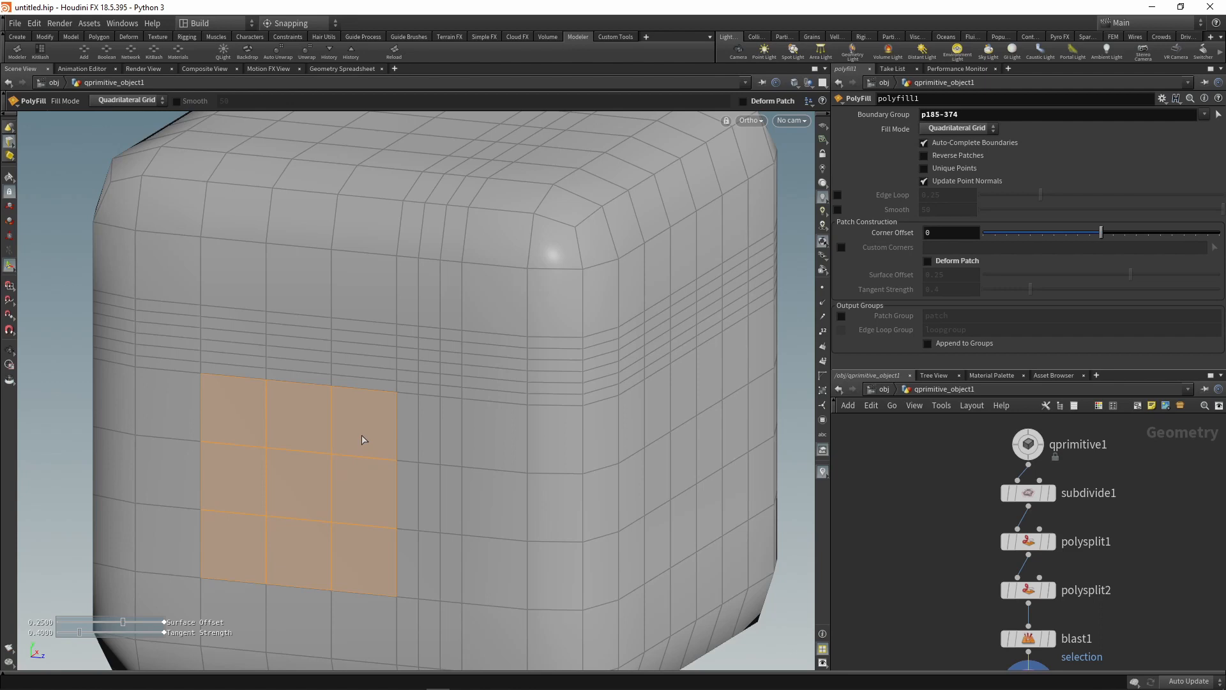
Step: Set the PolyFill Fill Mode to Quadrilaterals so the hole is patched with a quad grid
{"action": "left_click", "coordinate": [957, 128]}
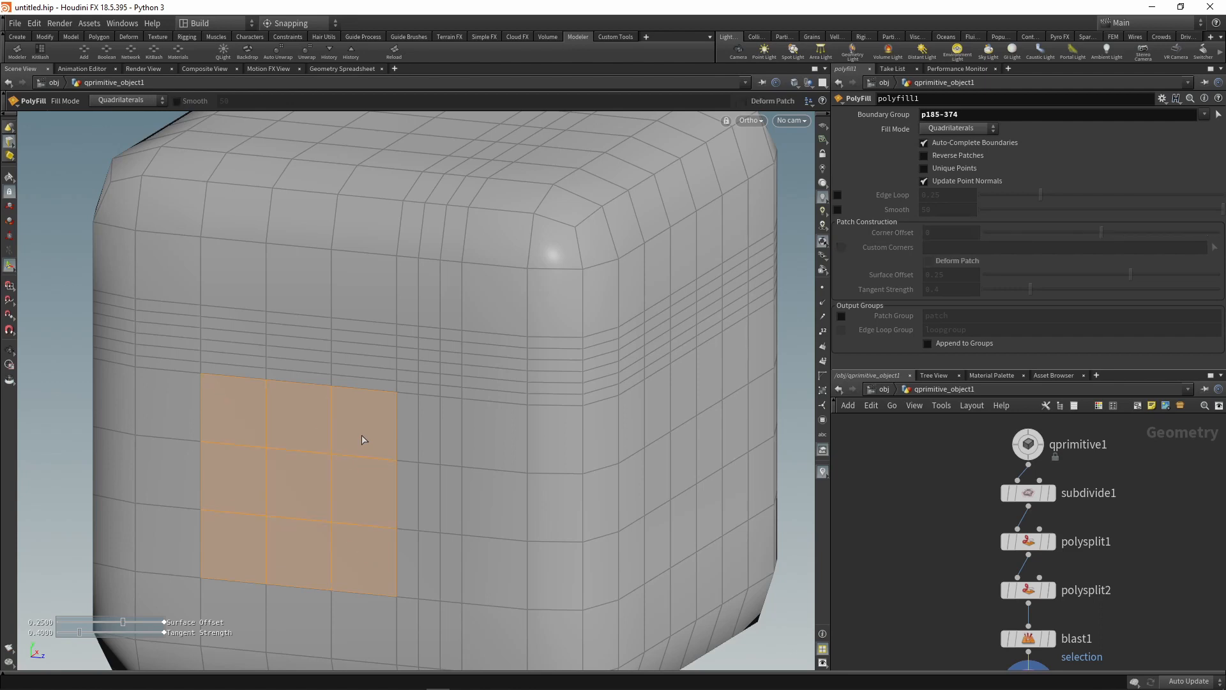
{"action": "left_click", "coordinate": [129, 99]}
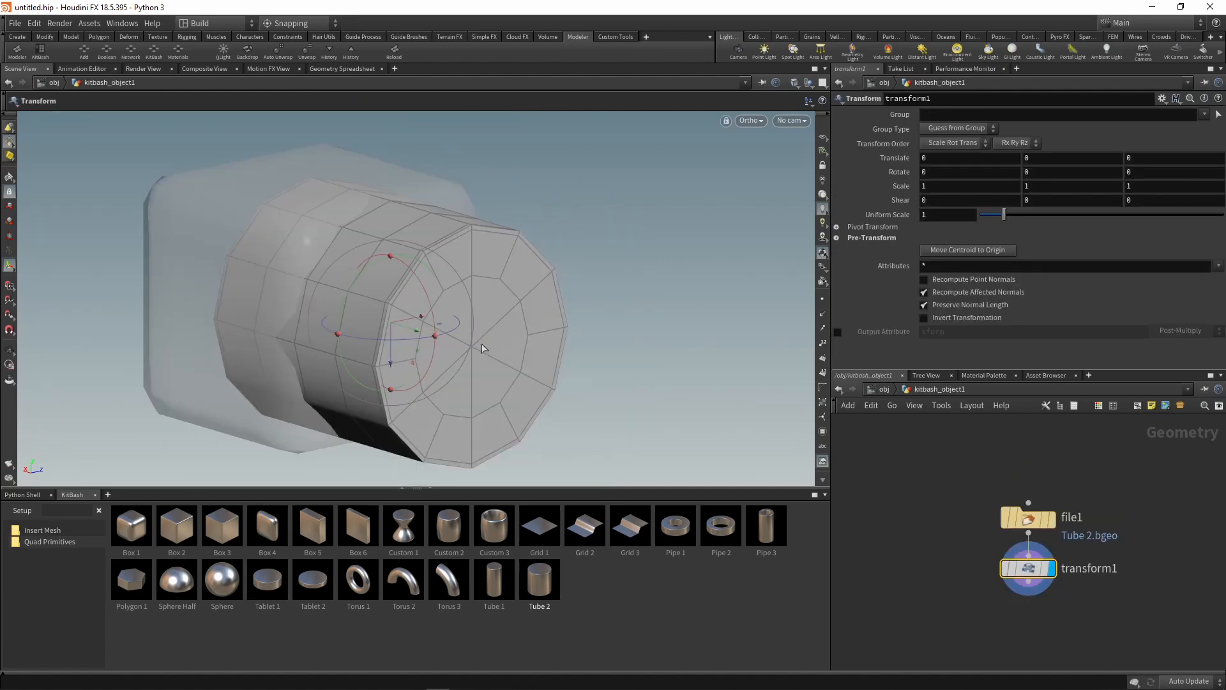
Step: Scale the Tube 2 piece down to about 0.16 uniform scale against the cube's face
{"action": "left_click_drag", "start_coordinate": [1004, 214], "coordinate": [987, 214]}
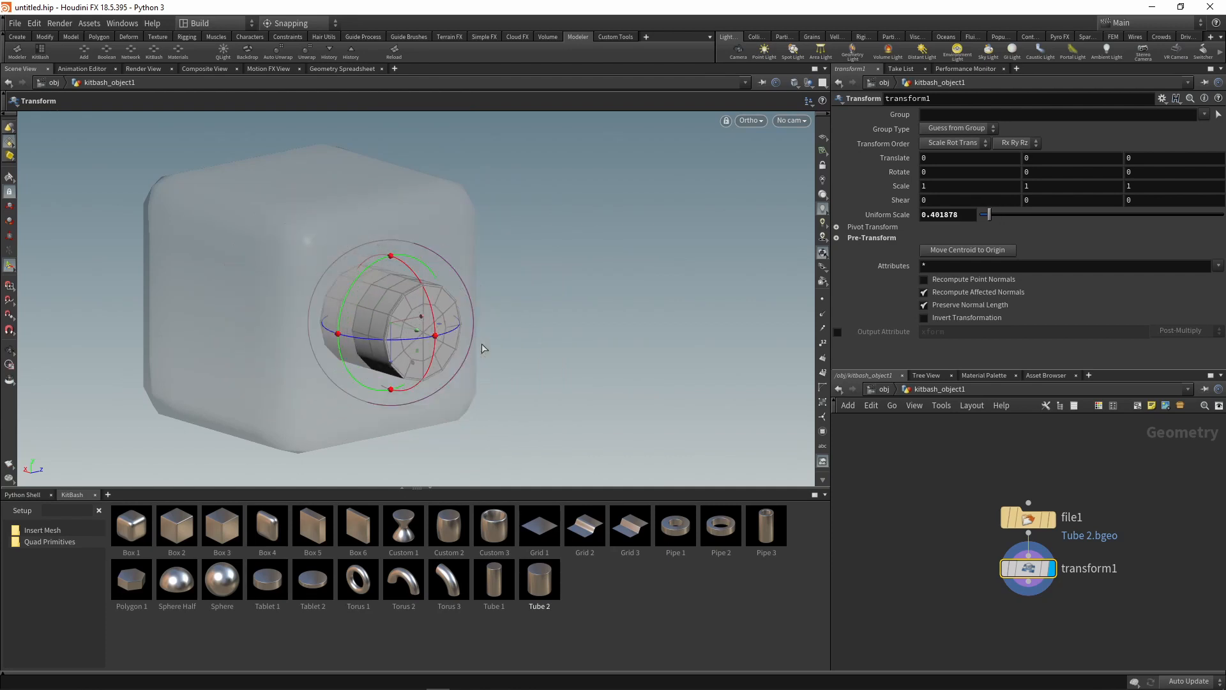
{"action": "left_click_drag", "start_coordinate": [1009, 213], "coordinate": [988, 213]}
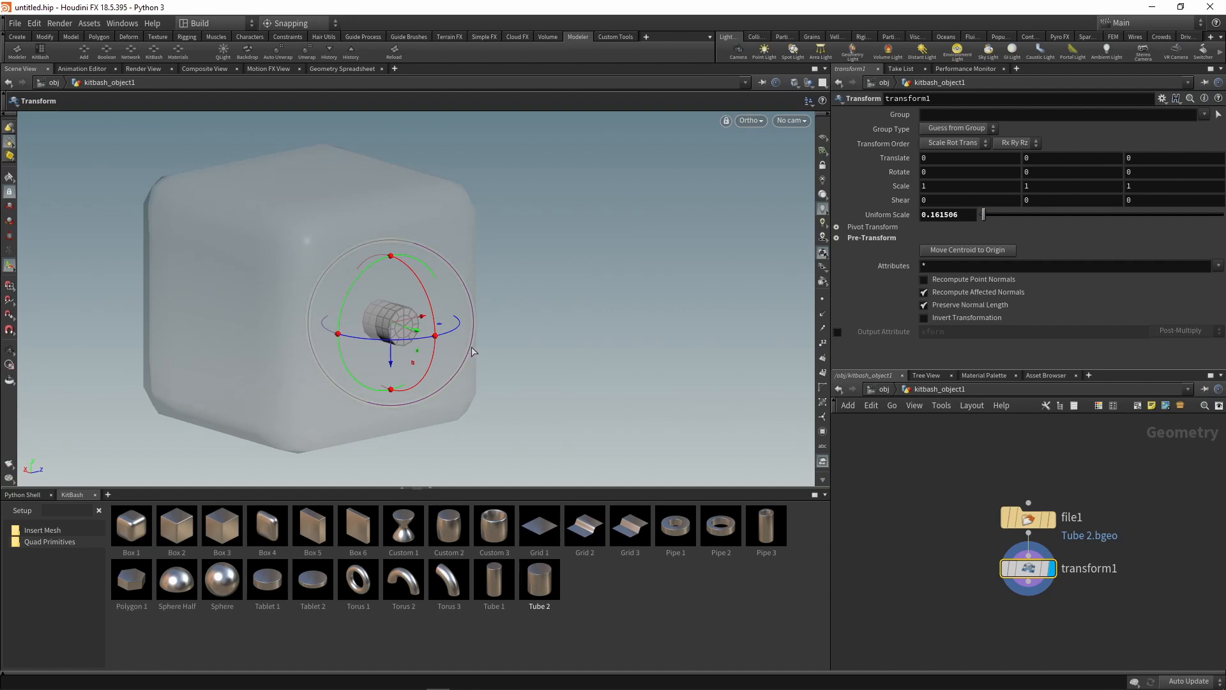
{"action": "mouse_move", "coordinate": [217, 286]}
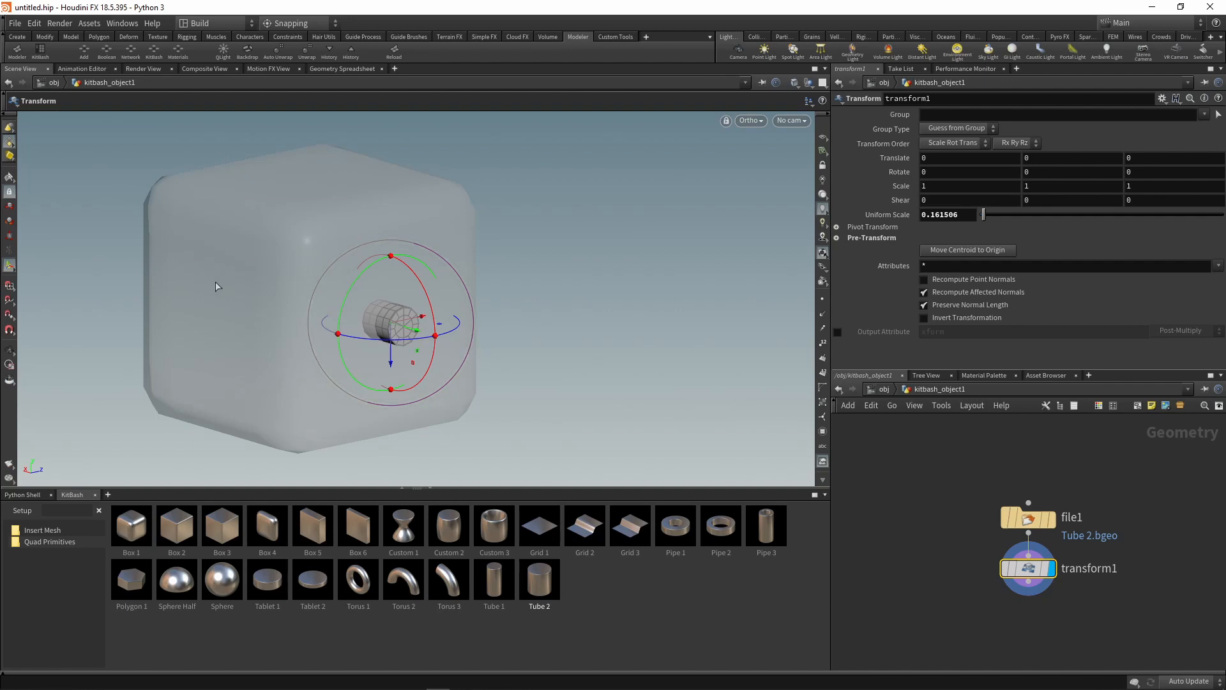